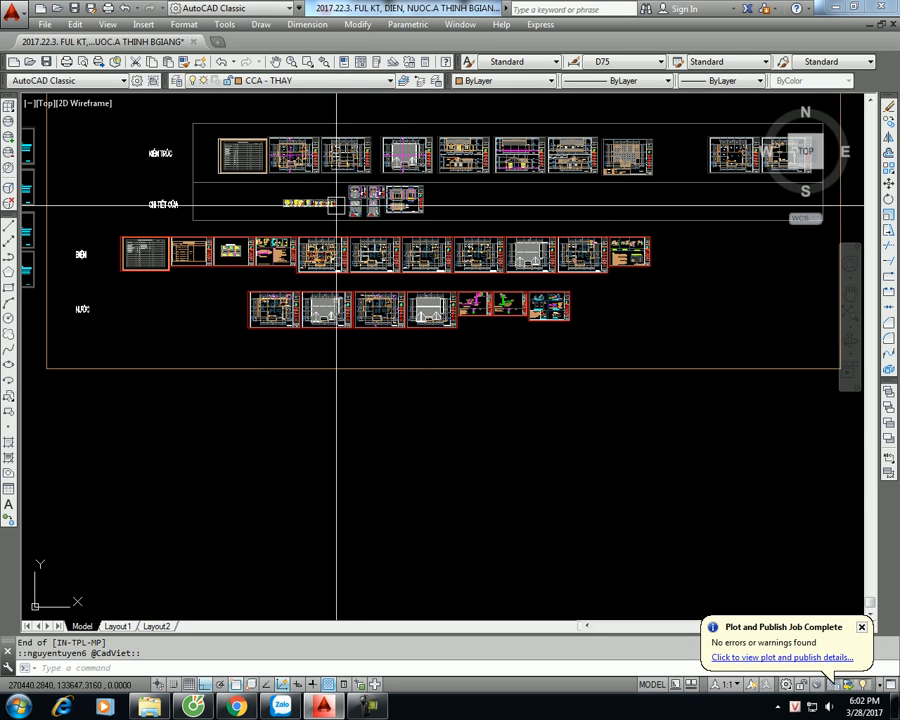
mouse_move(406, 596)
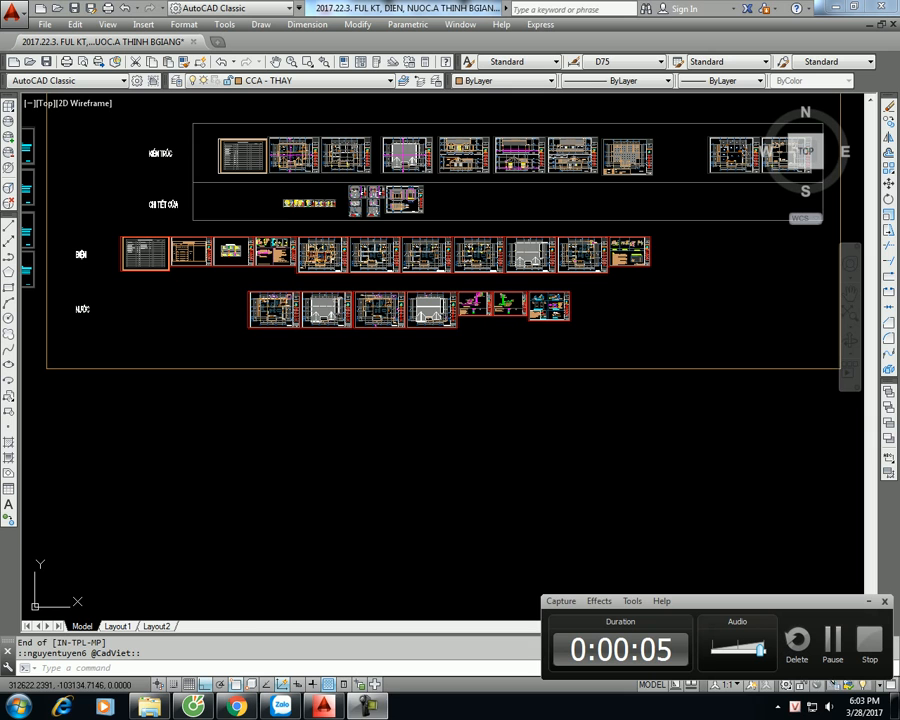
Load the TPL-DNM.VLX batch-plot application via APPLOAD.
type("AP")
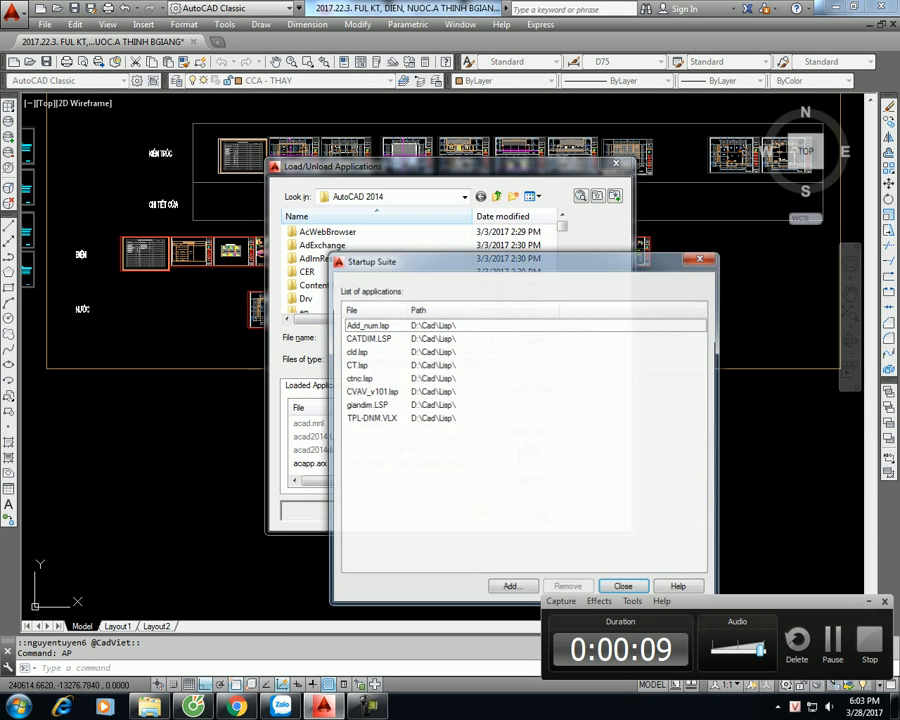
left_click(368, 324)
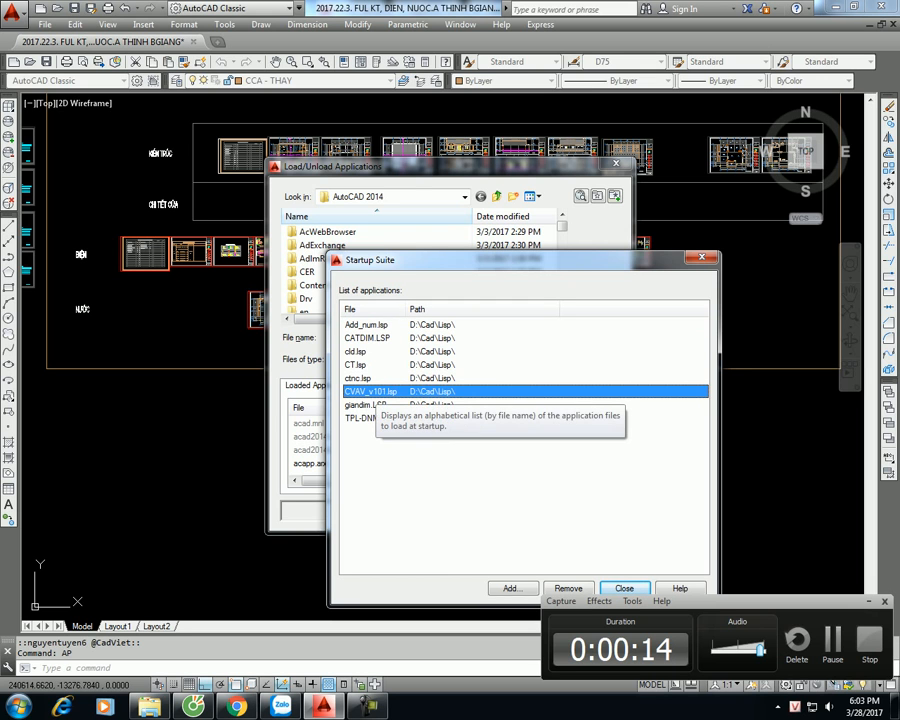
left_click(520, 418)
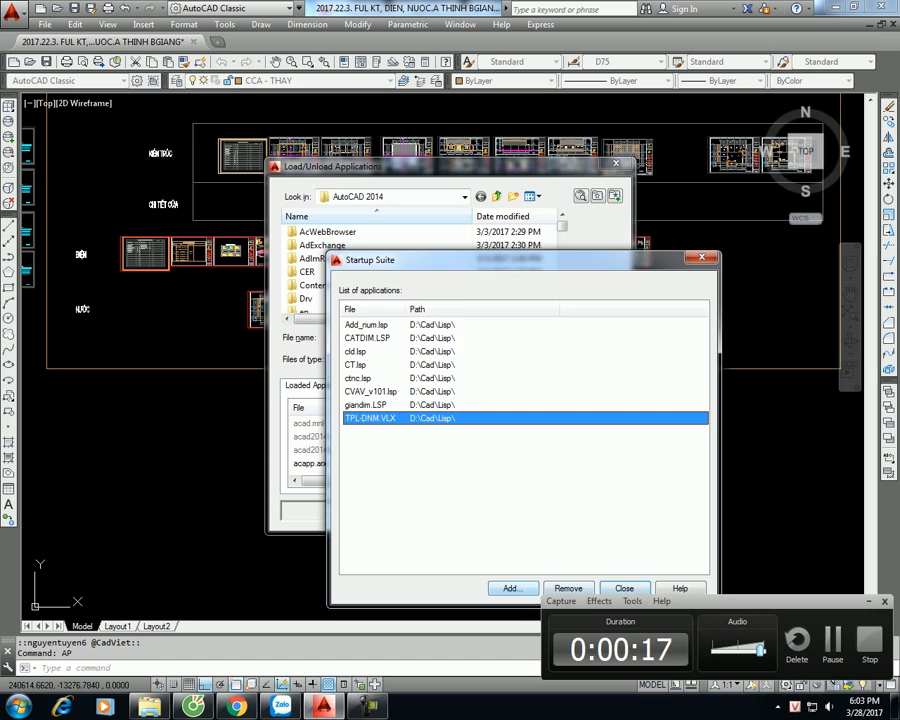
left_click(624, 588)
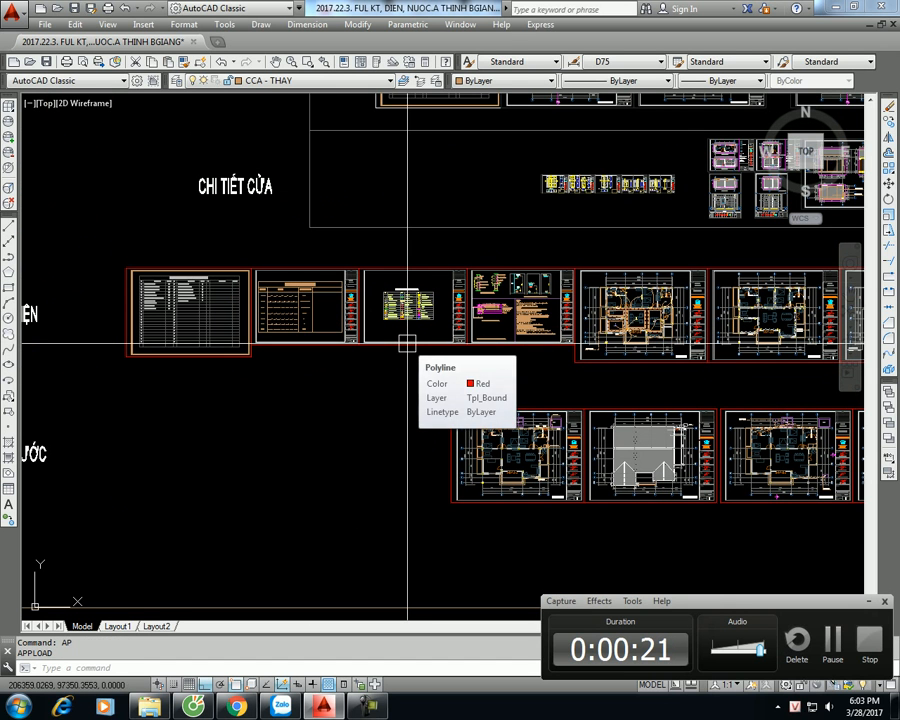
Batch plot all sheets with DWG To PDF.pc3 and monochrome.ctb plot style.
type("IN")
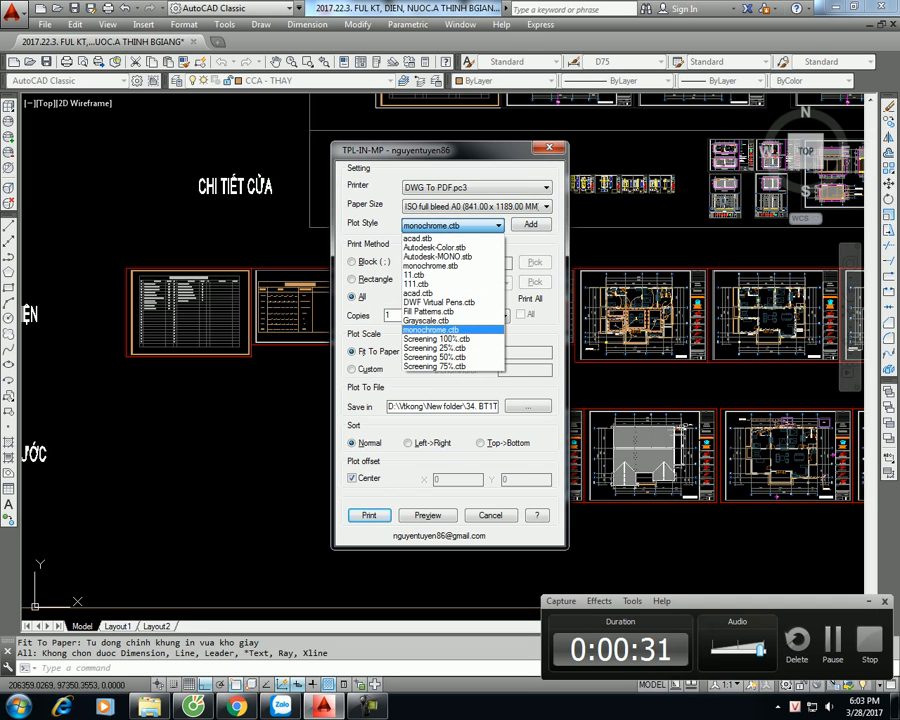
left_click(444, 328)
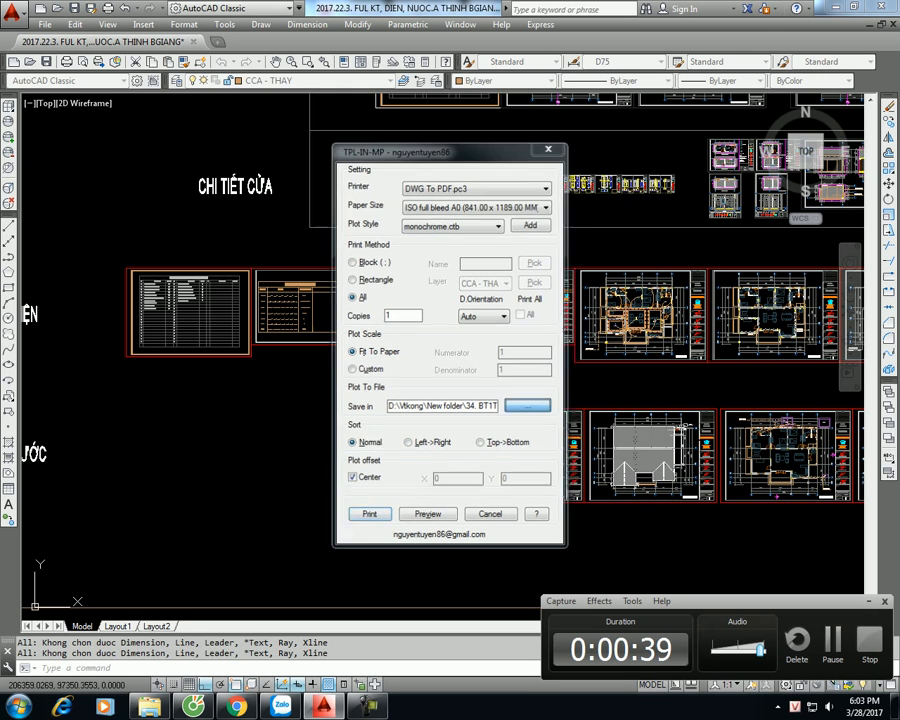
left_click(528, 404)
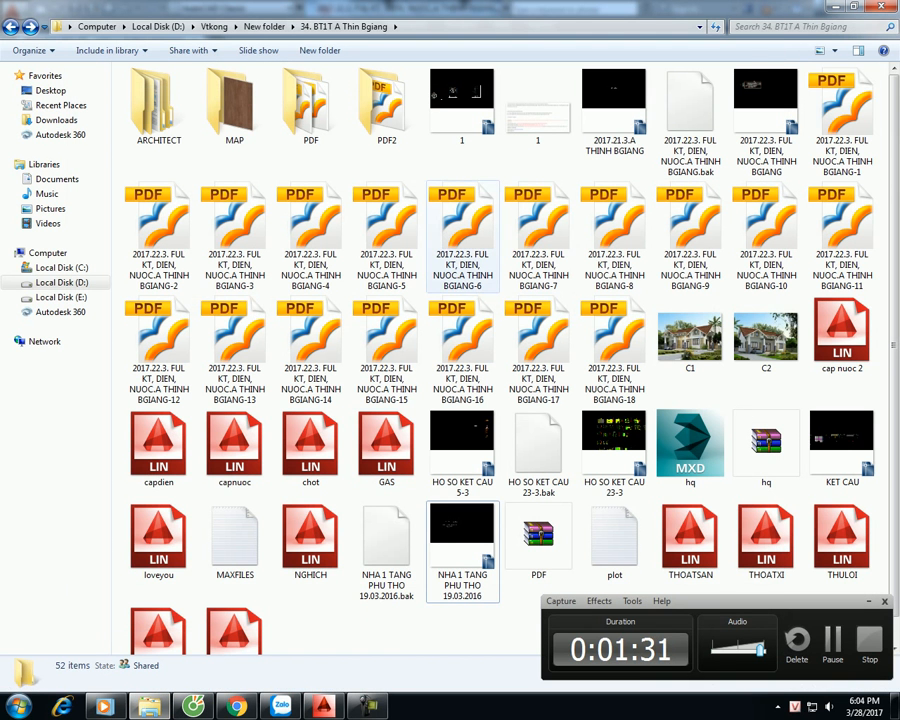
Add the plotted sheet PDFs in Ap PDF Split/Merge and merge them into merge.pdf.
left_click(16, 708)
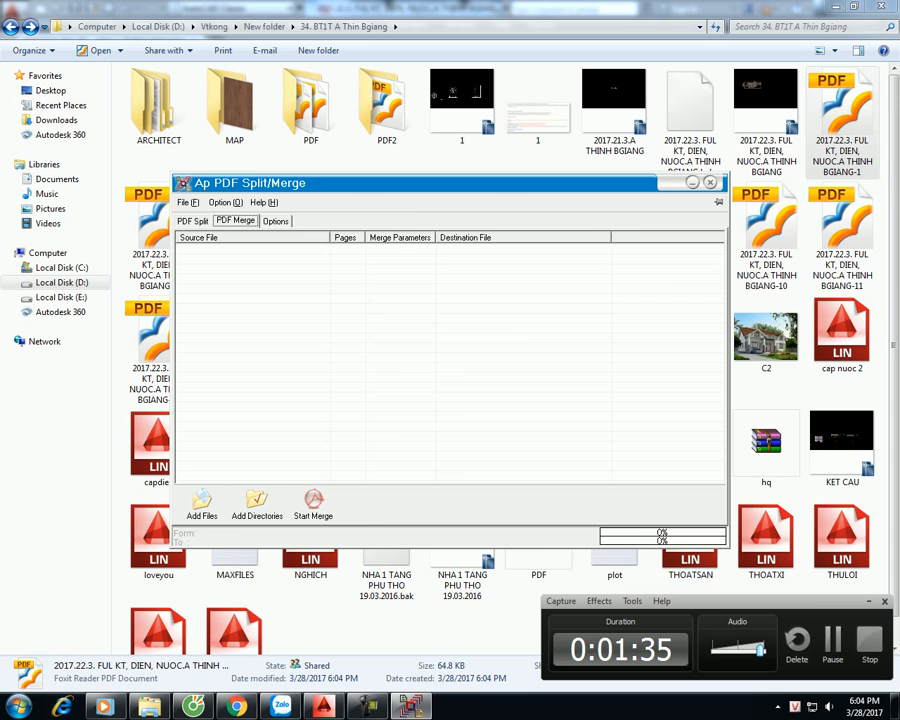
left_click(200, 504)
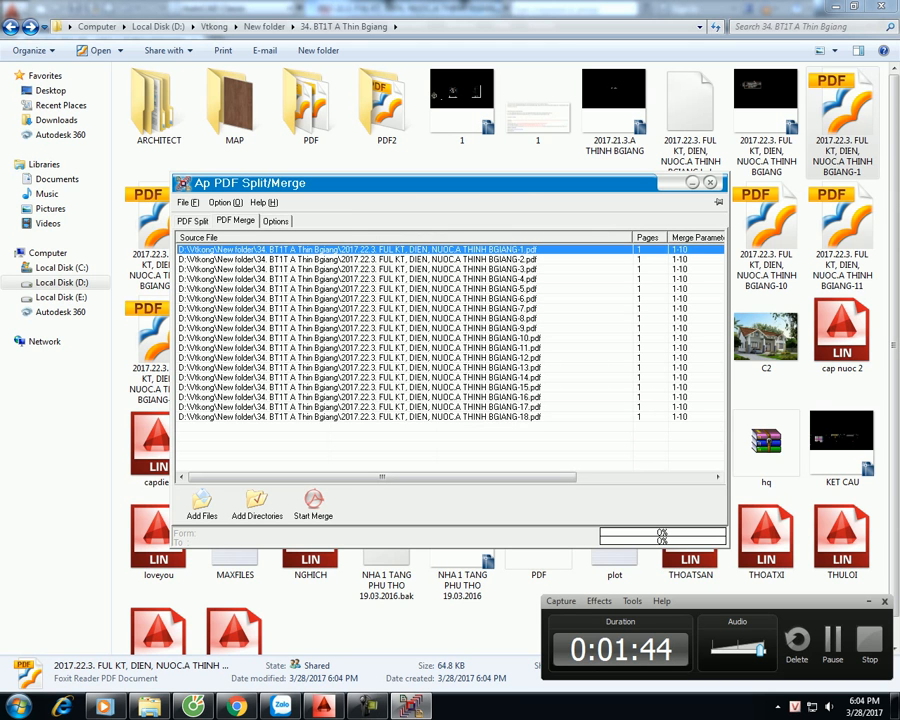
left_click(312, 504)
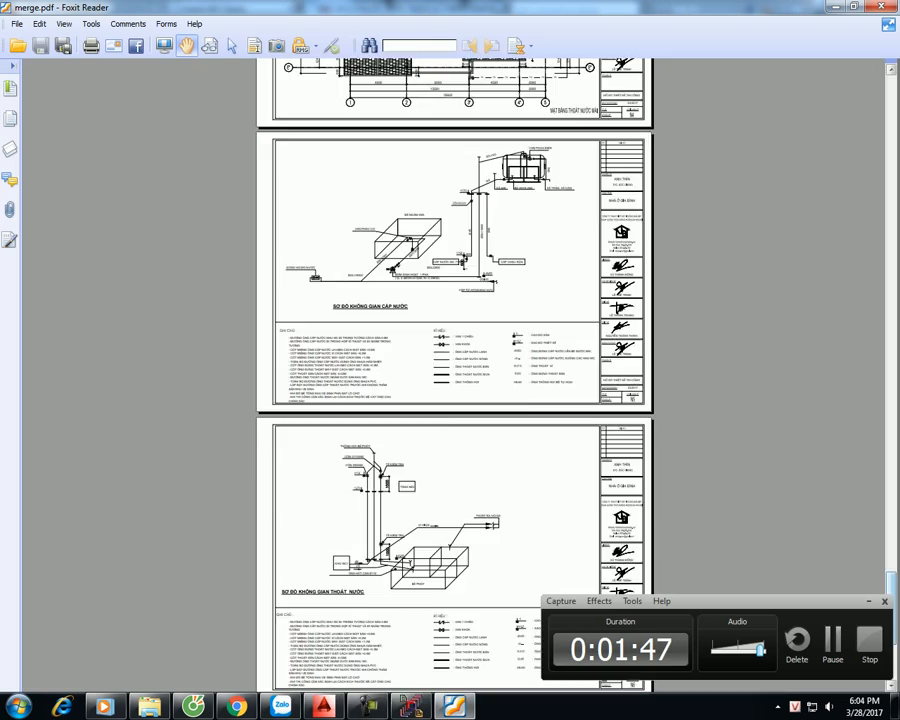
Page through merge.pdf in Foxit Reader, then return to the AutoCAD drawing.
scroll("up", 3)
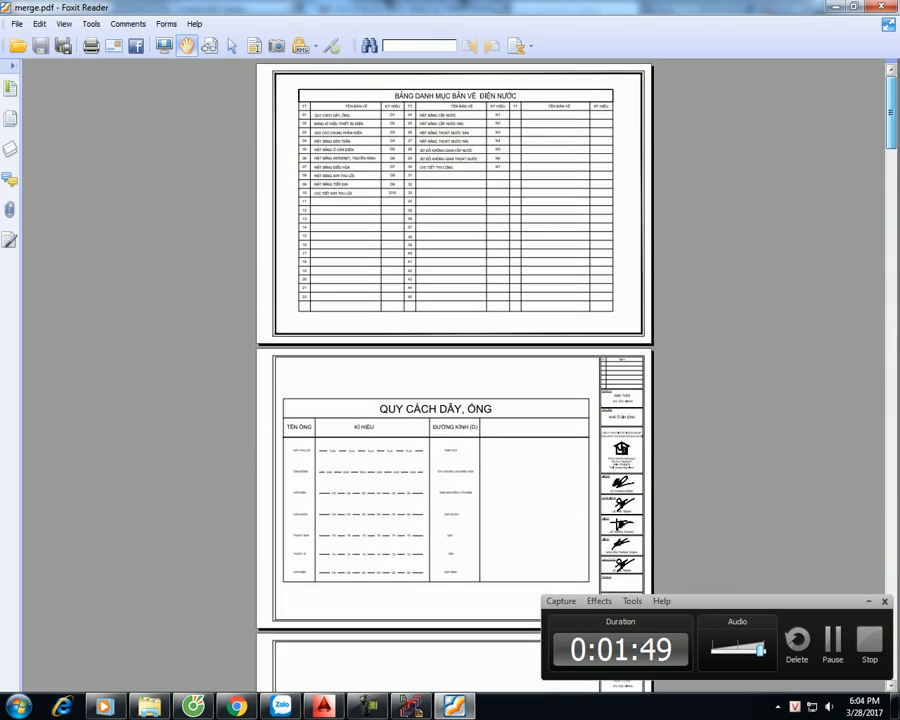
scroll("down", 3)
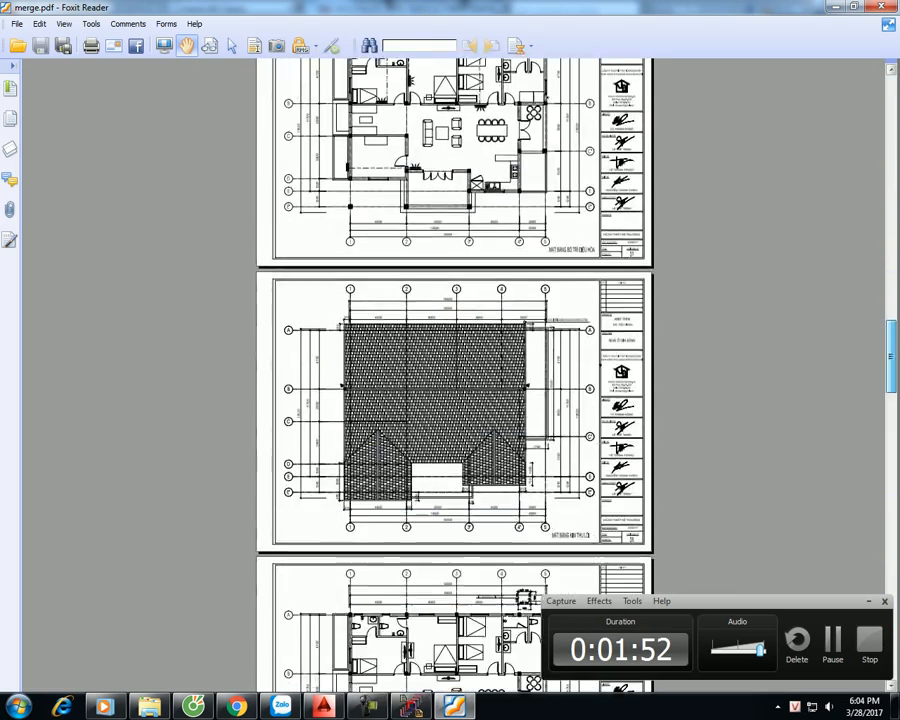
scroll("down", 3)
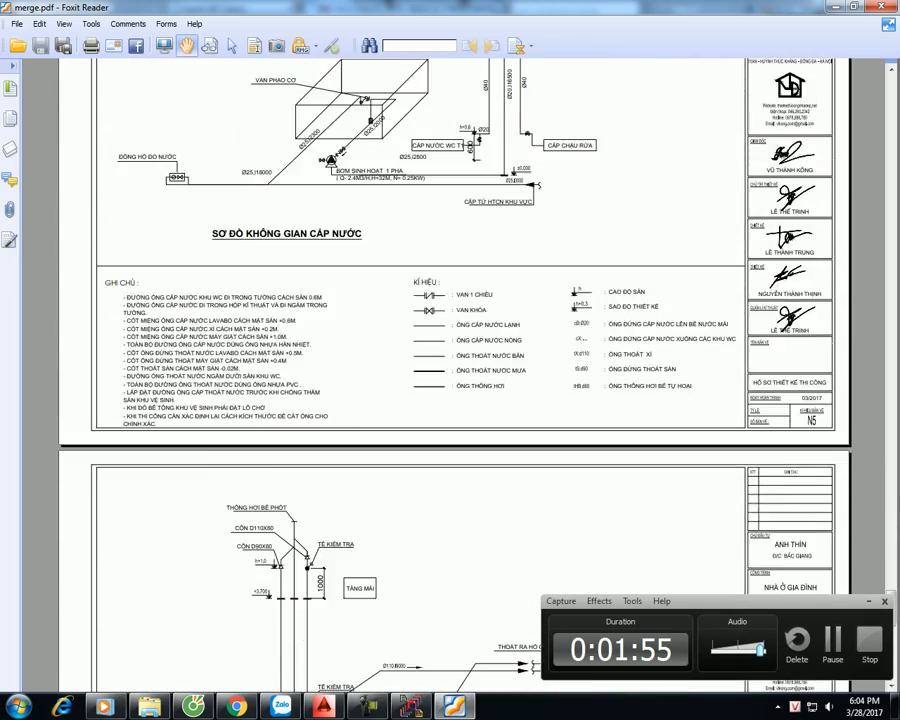
scroll("down", 3)
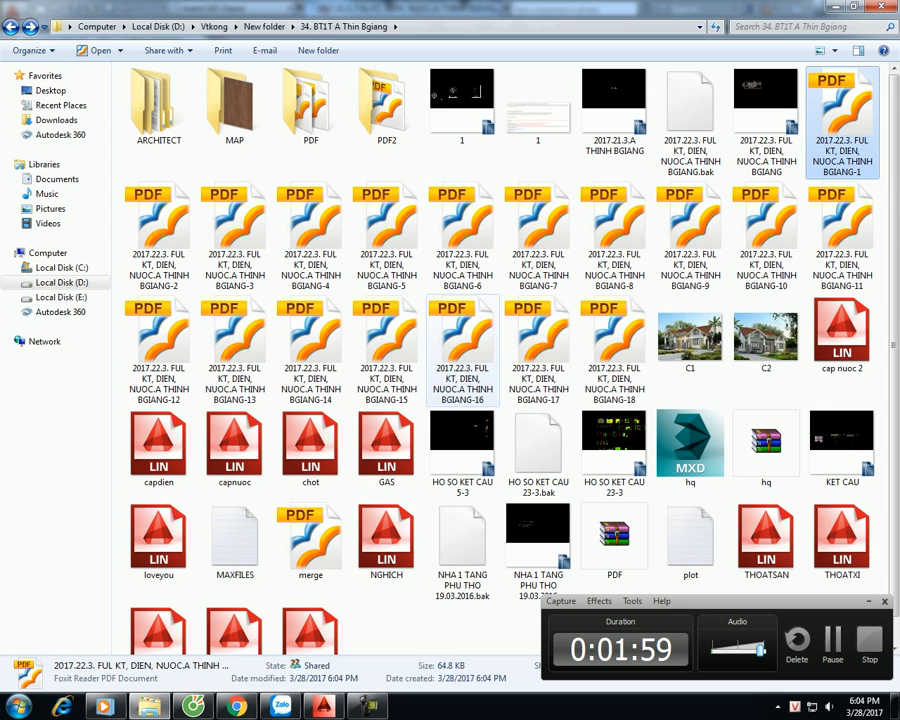
left_click(310, 540)
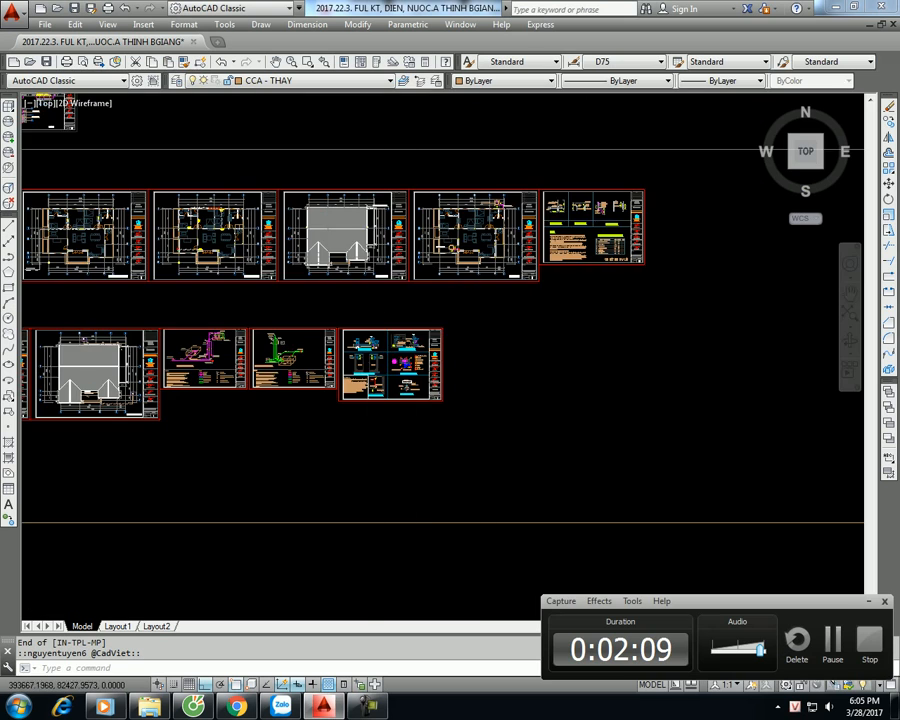
Re-run the IN batch plot: DWG To PDF, A0 paper, monochrome, Fit to Paper.
scroll("down", 3)
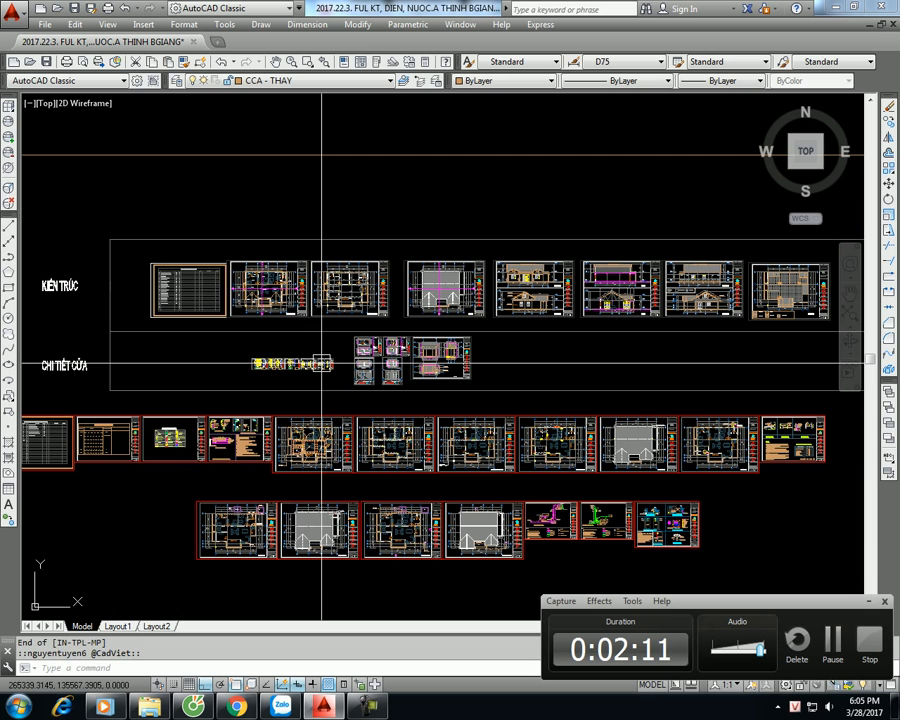
type("IN")
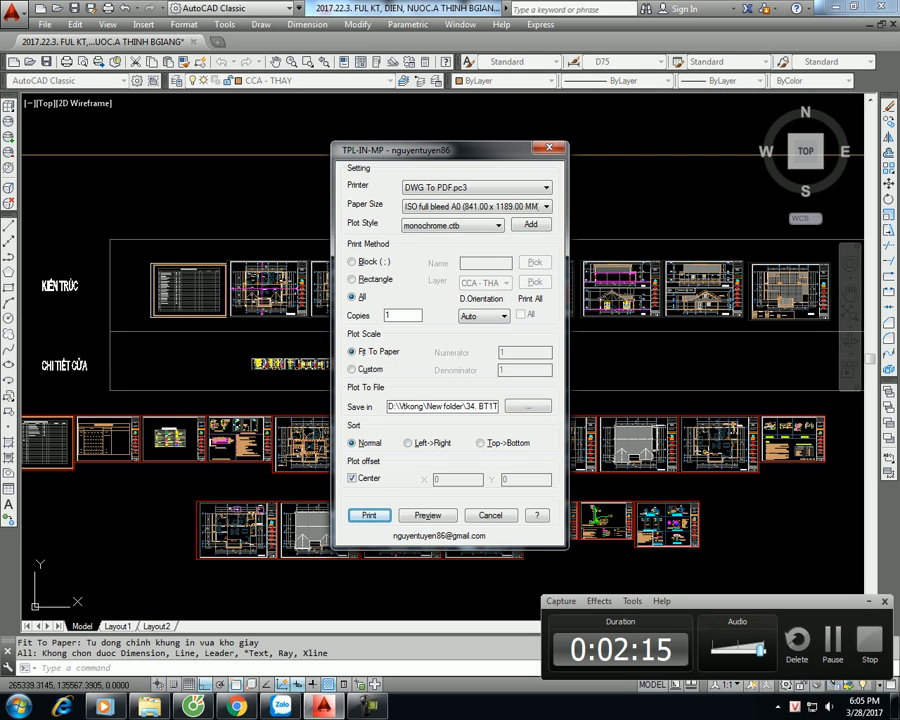
left_click(490, 514)
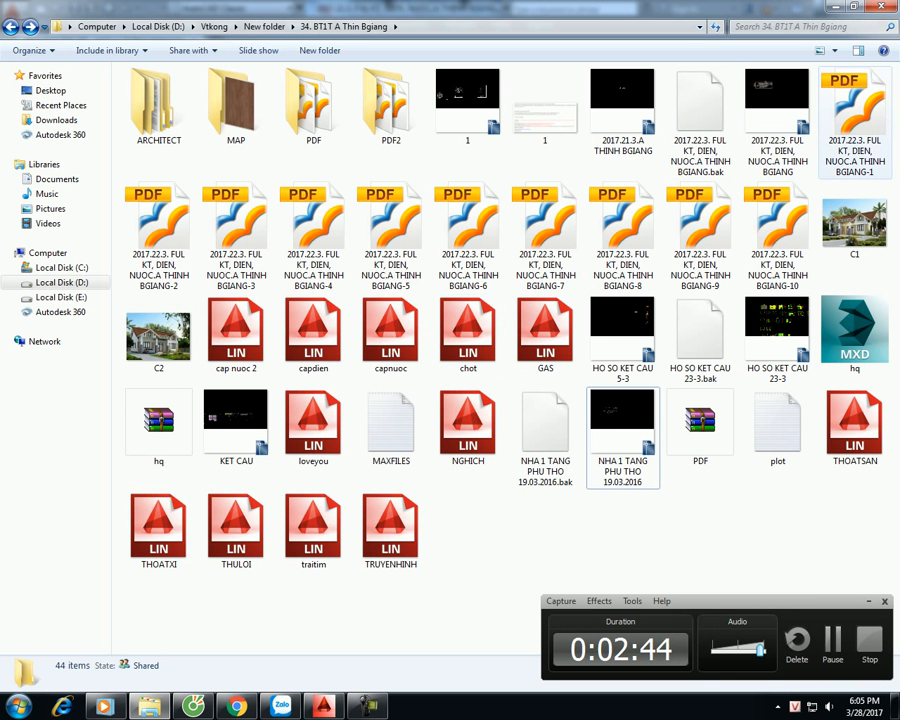
Add all ten plotted PDF sheets in Ap PDF Split/Merge and merge them into merge.pdf.
left_click(776, 230)
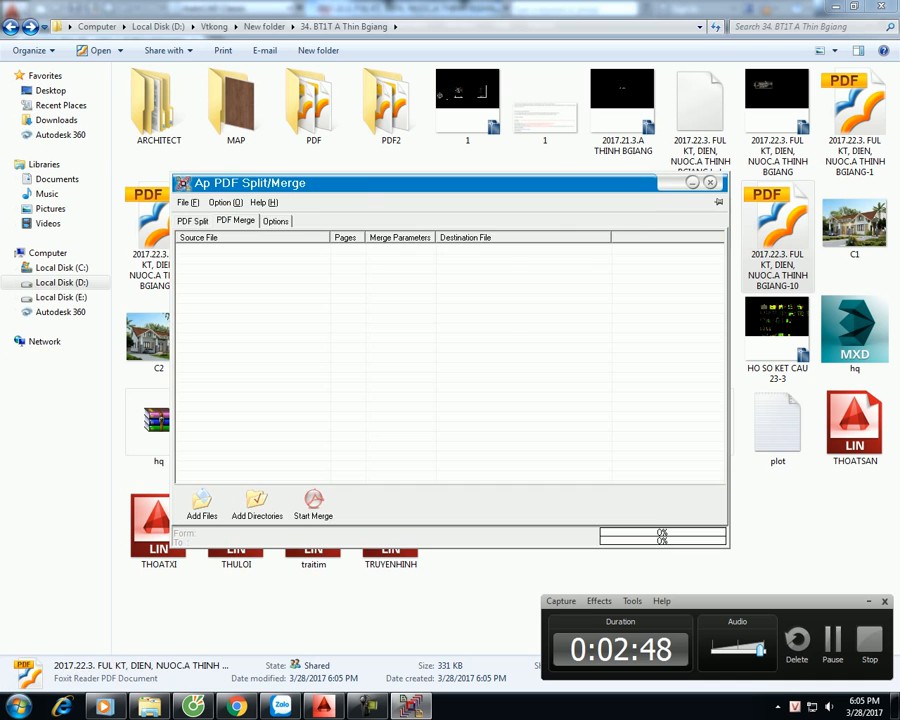
left_click(200, 510)
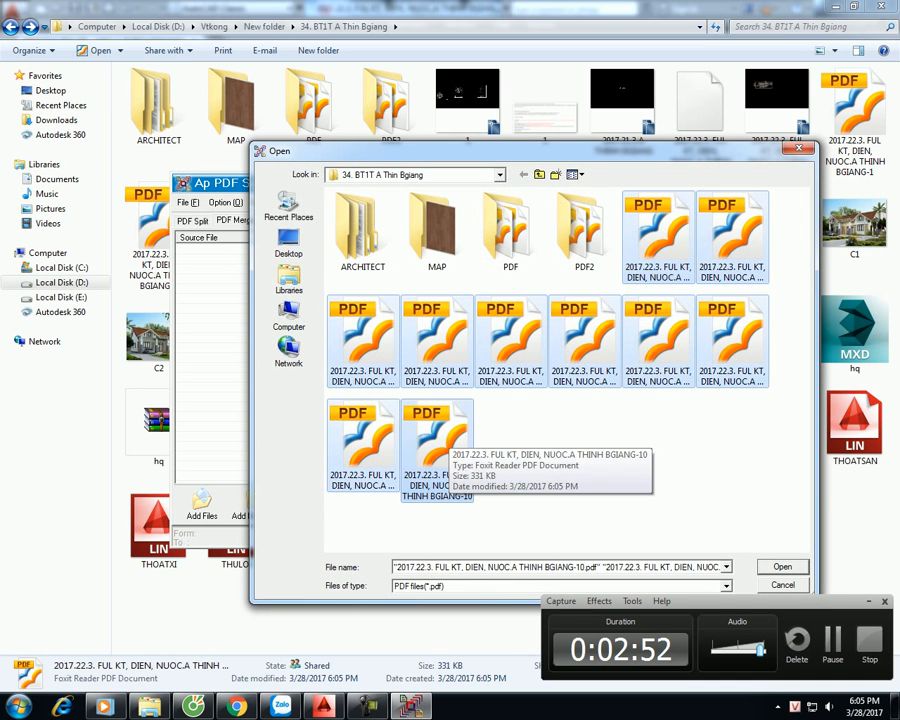
left_click(782, 568)
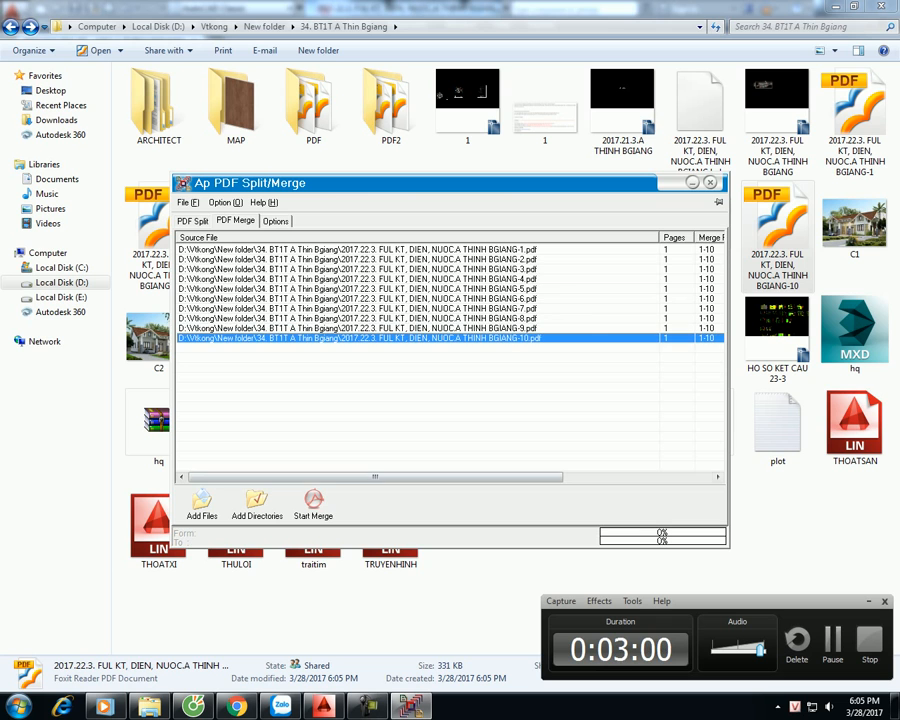
left_click(312, 504)
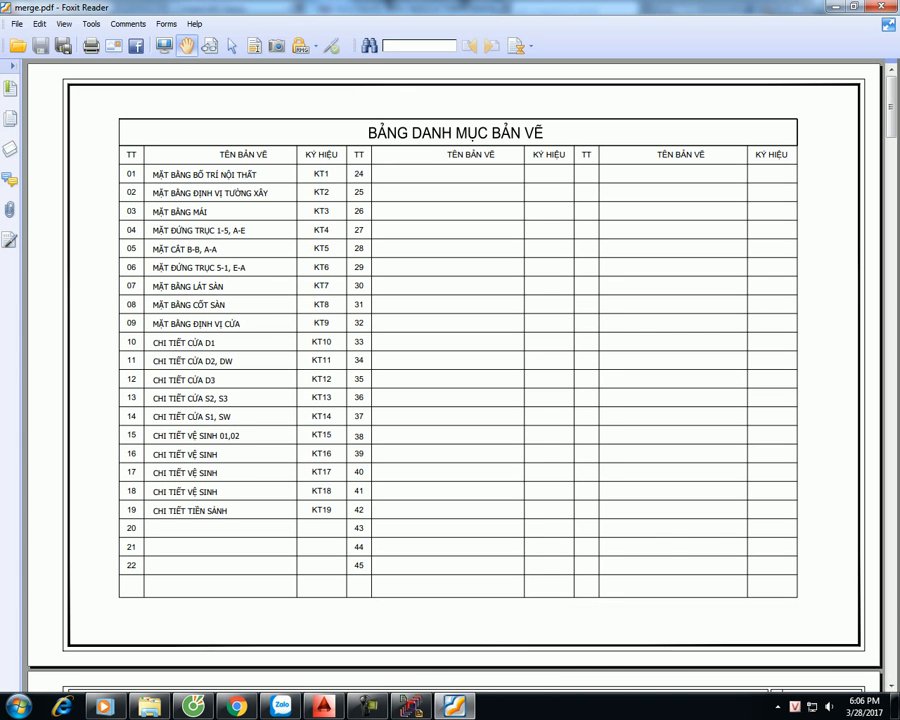
Scroll merge.pdf from the drawing index through the plans, elevations and sections.
scroll("down", 3)
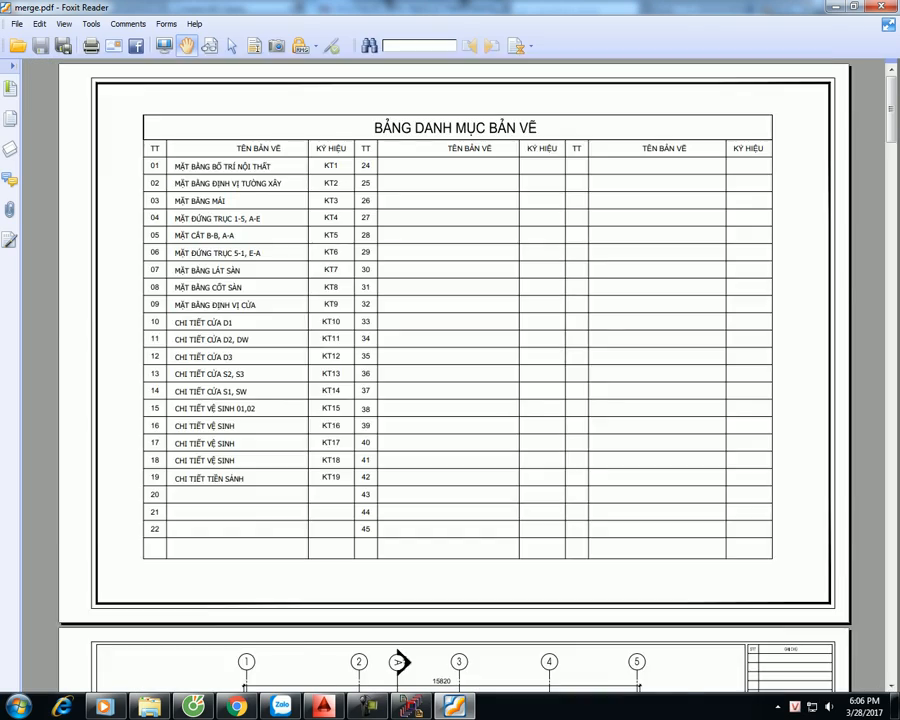
scroll("down", 3)
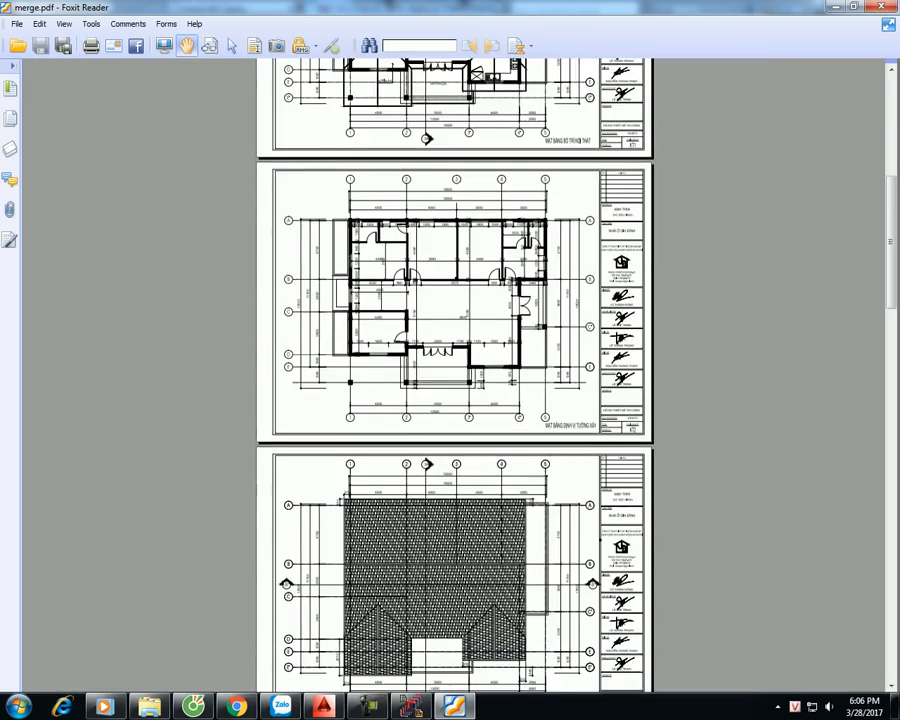
scroll("down", 3)
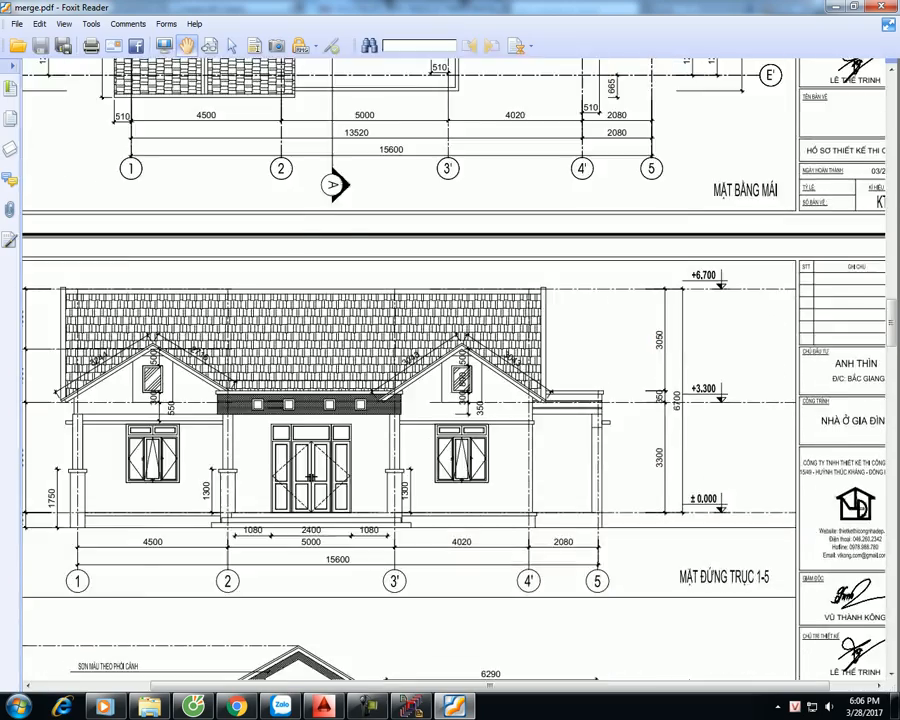
scroll("down", 3)
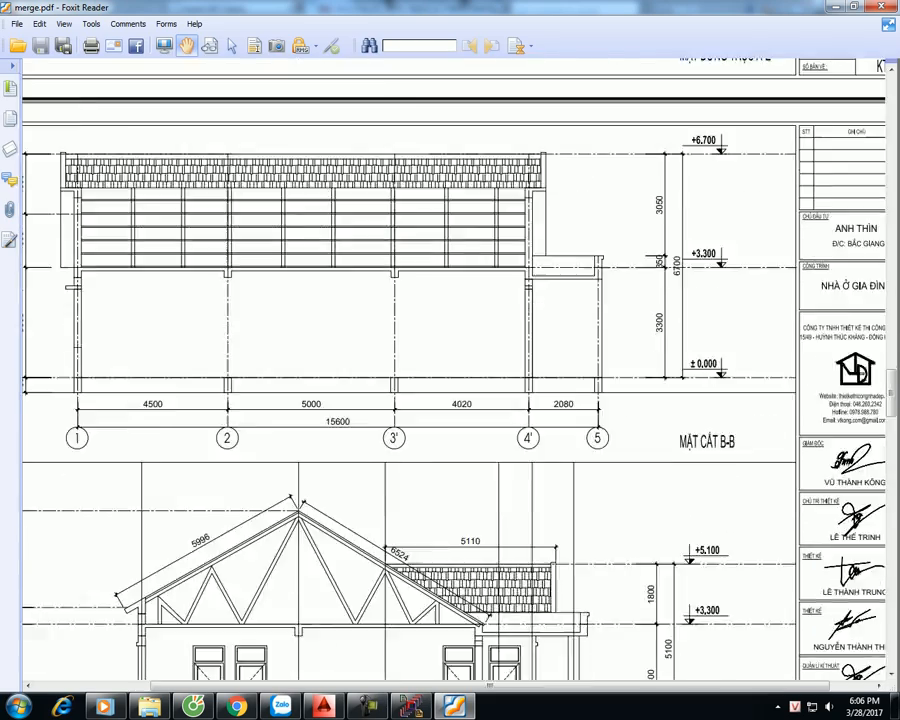
scroll("down", 3)
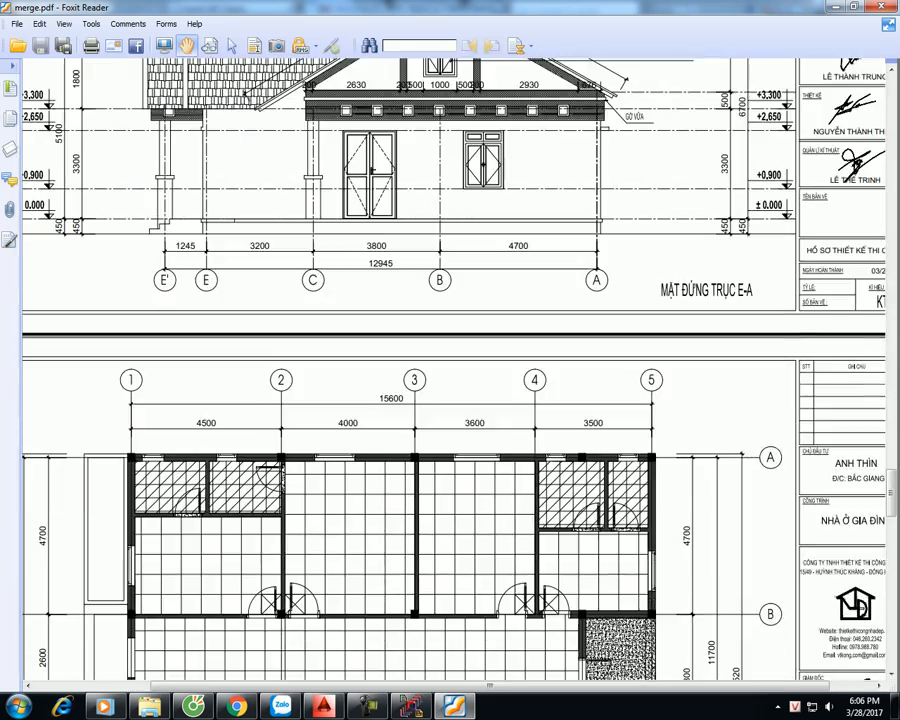
scroll("down", 3)
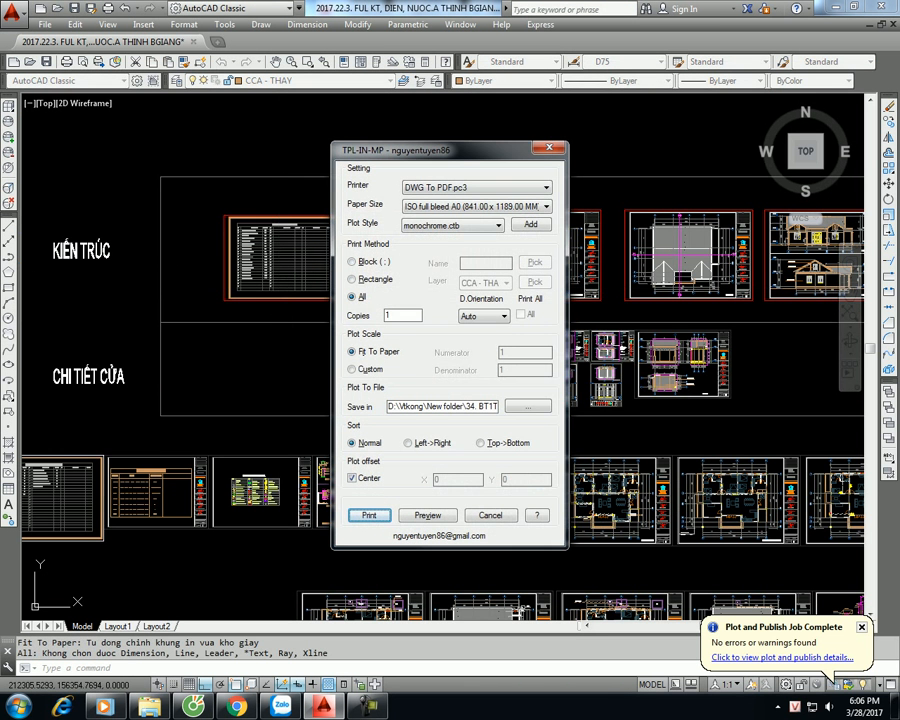
Send the drawing sheets to the HP LaserJet printer from the batch plot dialog.
left_click(544, 188)
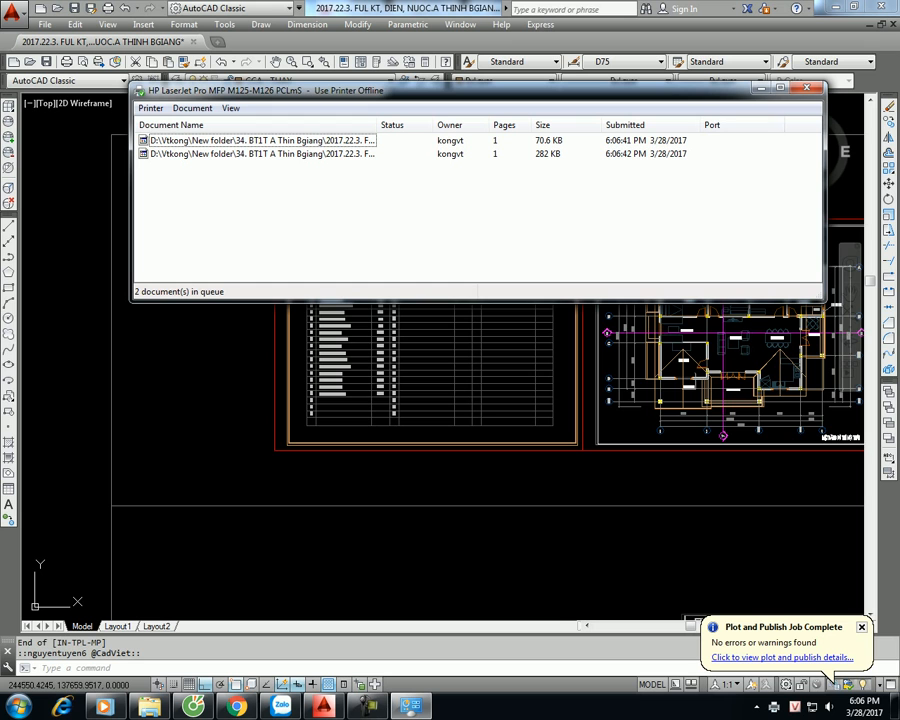
Cancel the waiting HP LaserJet print jobs so the queue is empty.
right_click(260, 140)
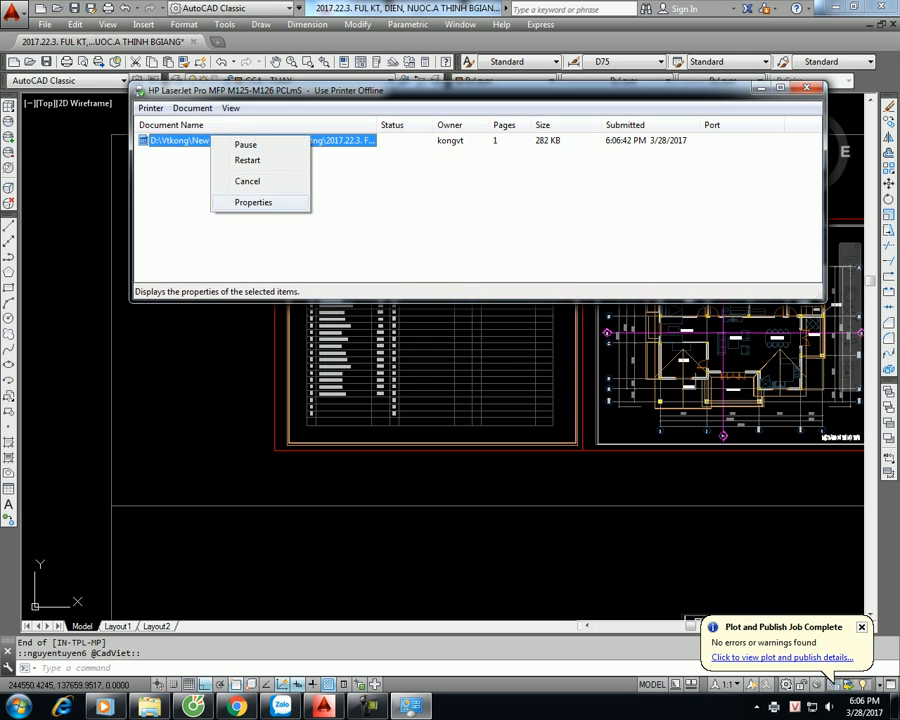
left_click(248, 180)
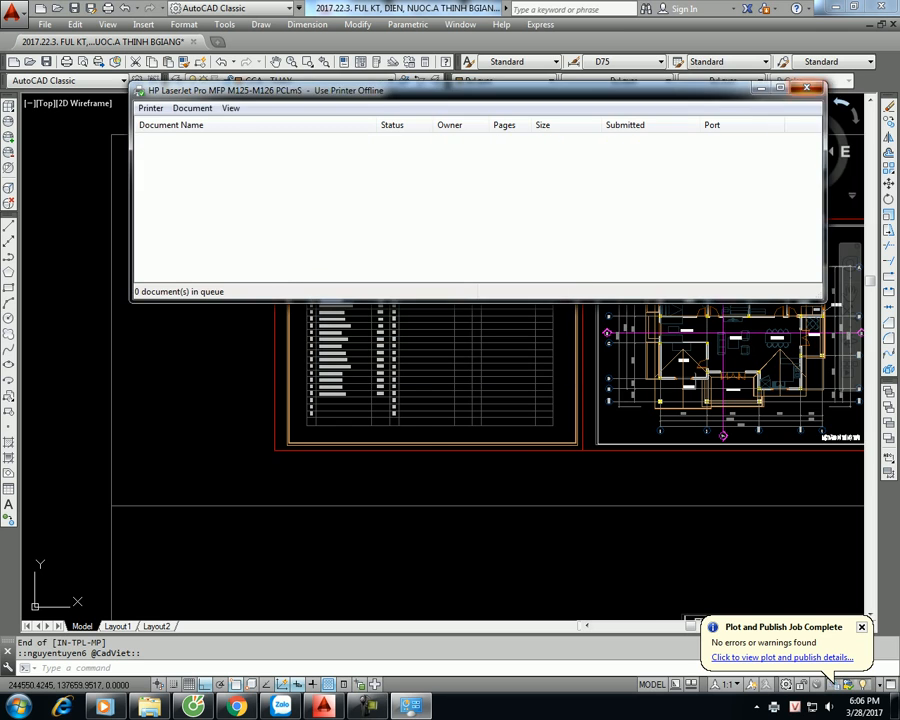